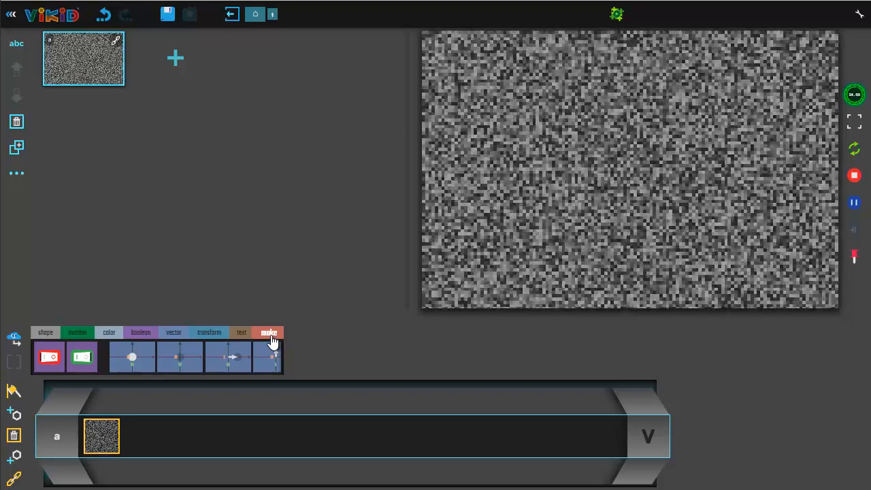
- Swap in a mouse-position block and name the formula MouseInput
left_click(269, 333)
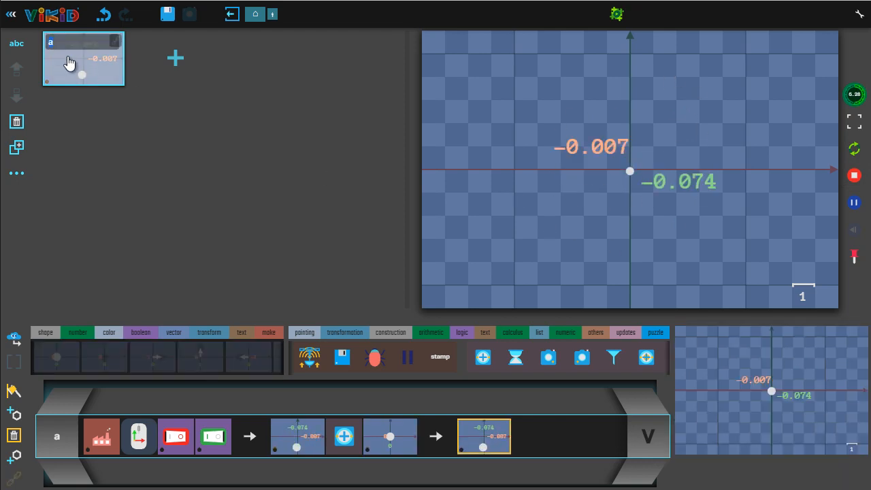
type("Mouse")
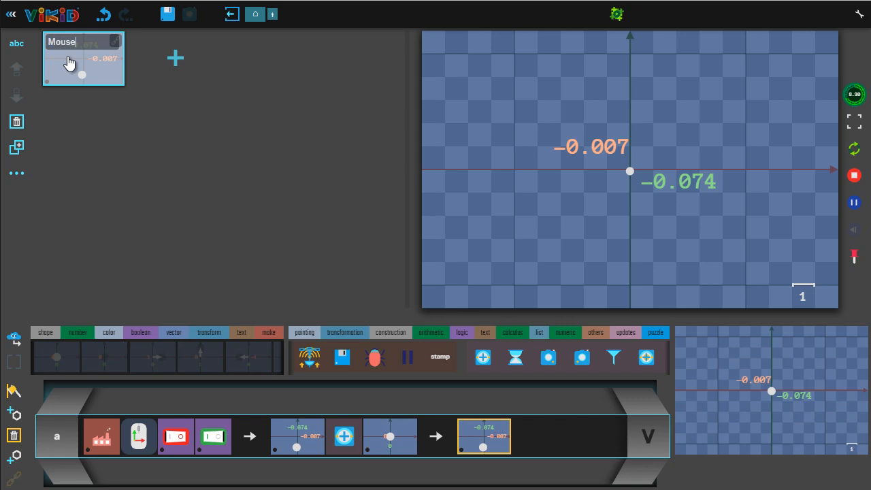
type("Input")
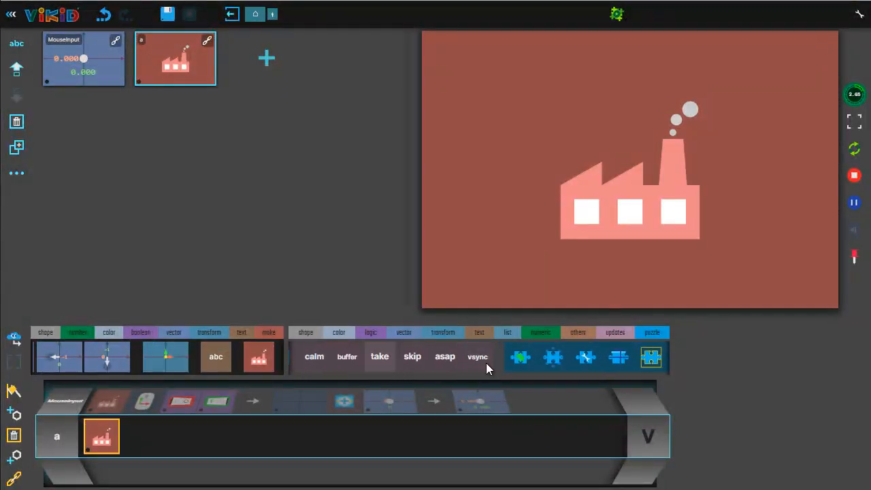
- Floor MouseInput's x and y to whole numbers and test by moving over the canvas
left_click(339, 332)
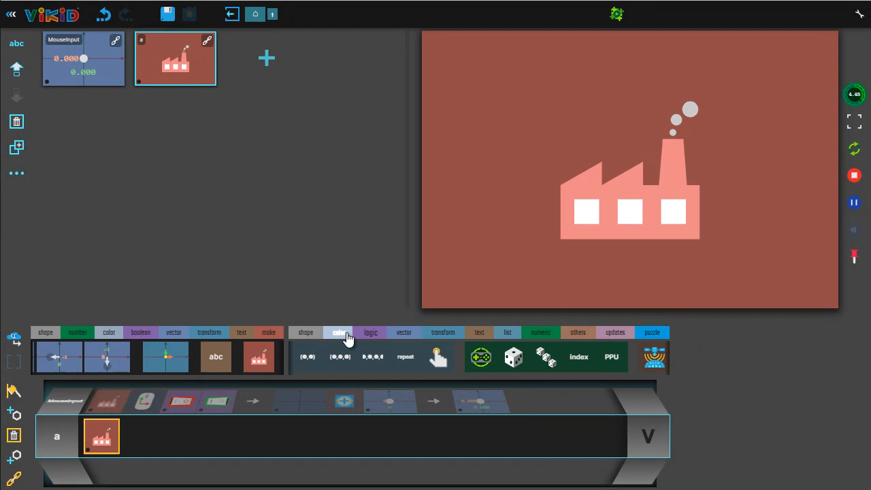
left_click(340, 332)
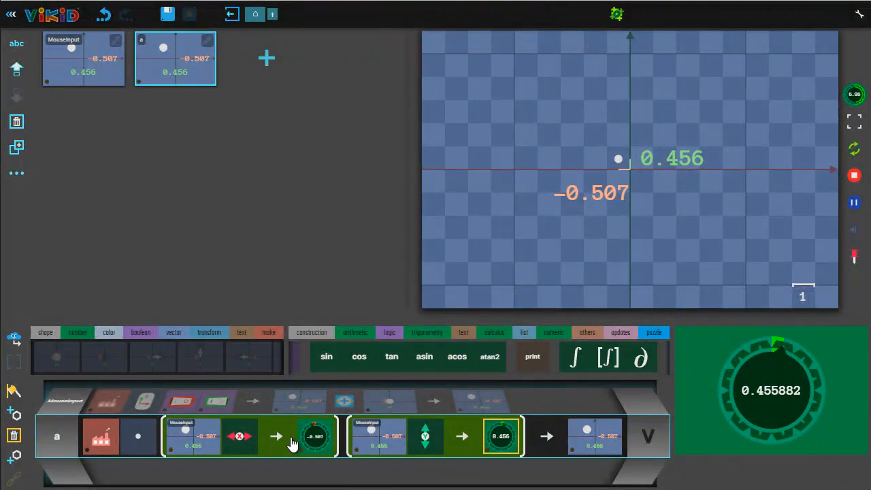
mouse_move(532, 357)
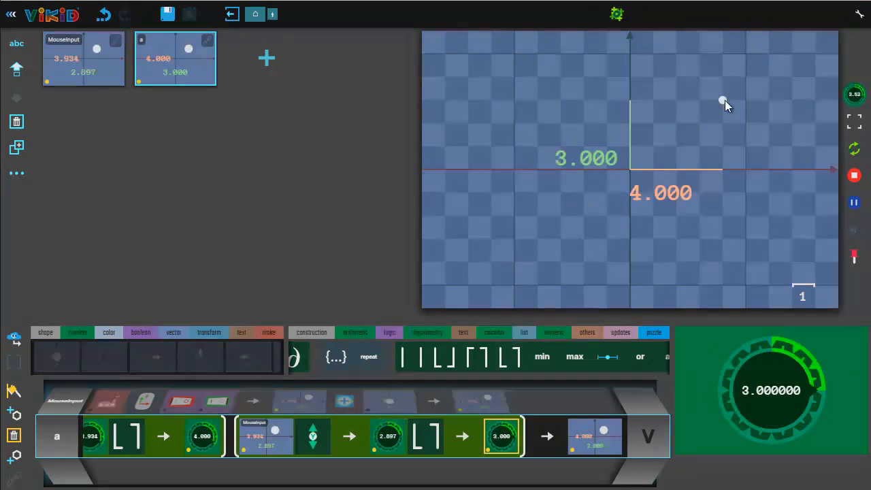
left_click_drag(723, 100, 561, 215)
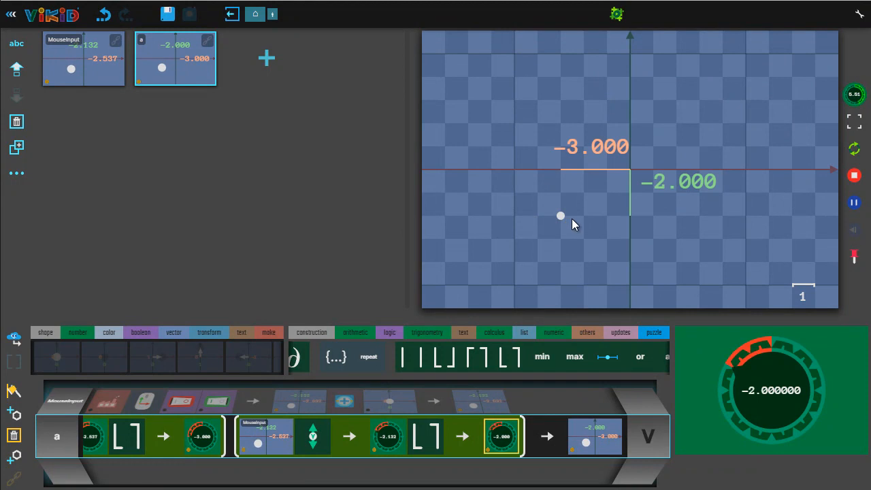
mouse_move(588, 246)
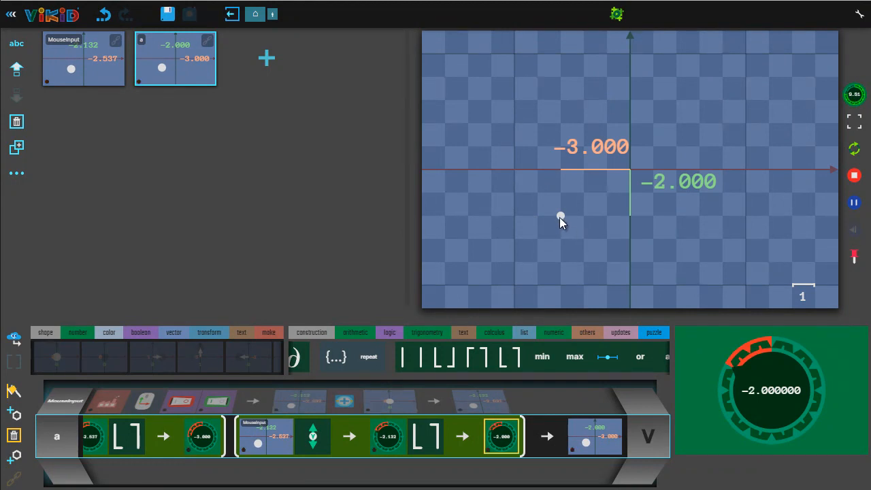
mouse_move(575, 210)
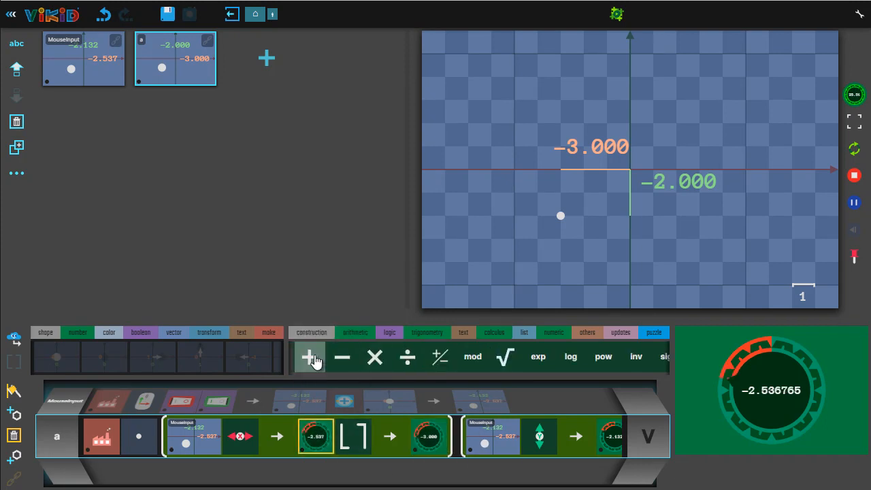
- Add ½ before and subtract ½ after the floor, then rename the formula SnappedMouseInput
left_click(311, 357)
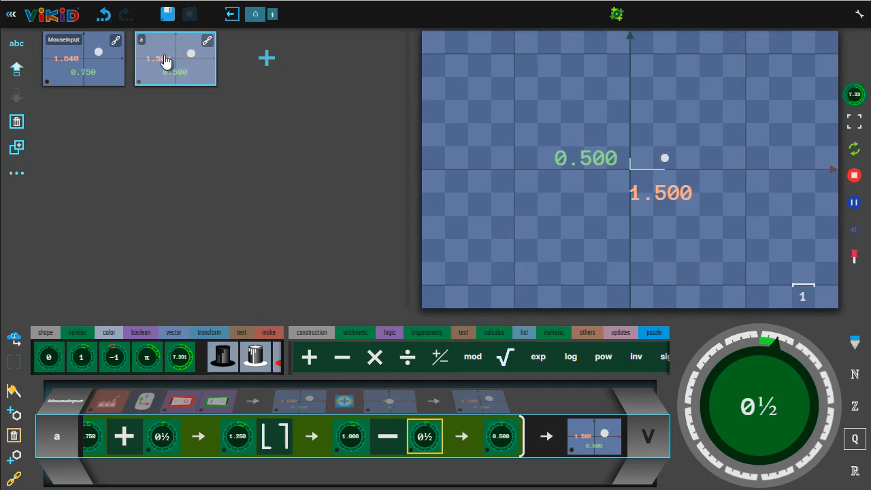
left_click(175, 57)
type("Snapped")
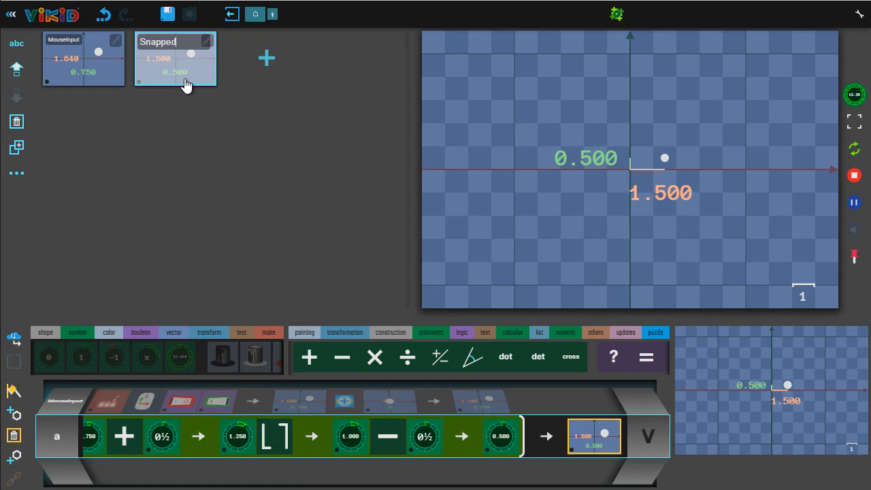
type("MouseInput")
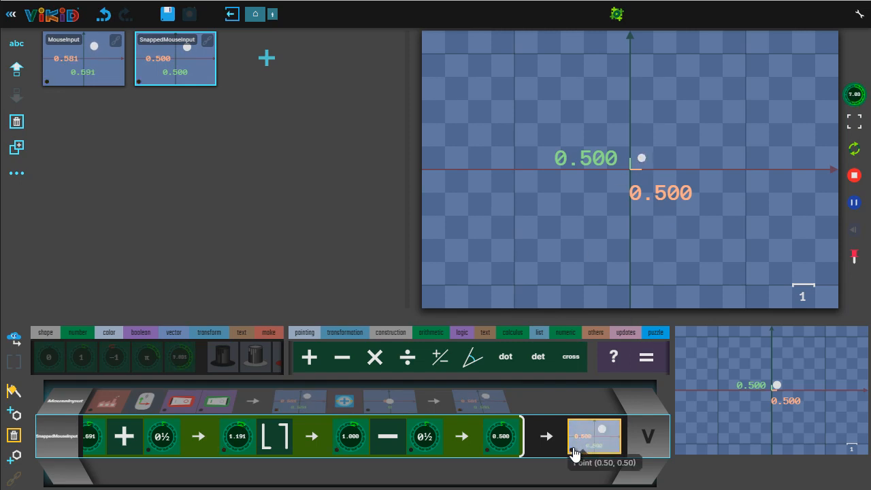
left_click(594, 436)
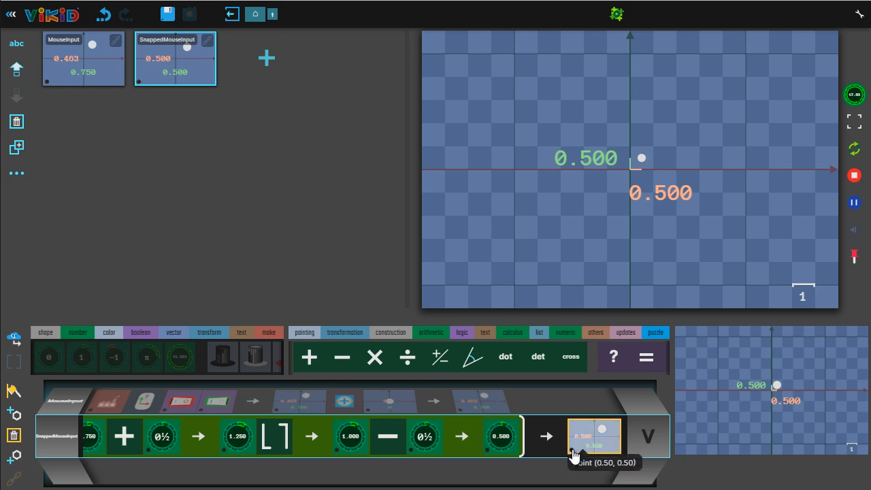
mouse_move(638, 160)
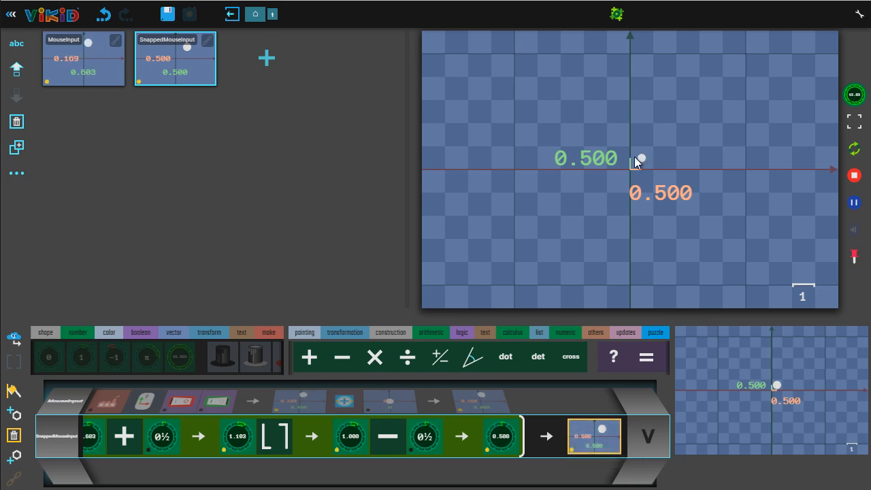
mouse_move(643, 166)
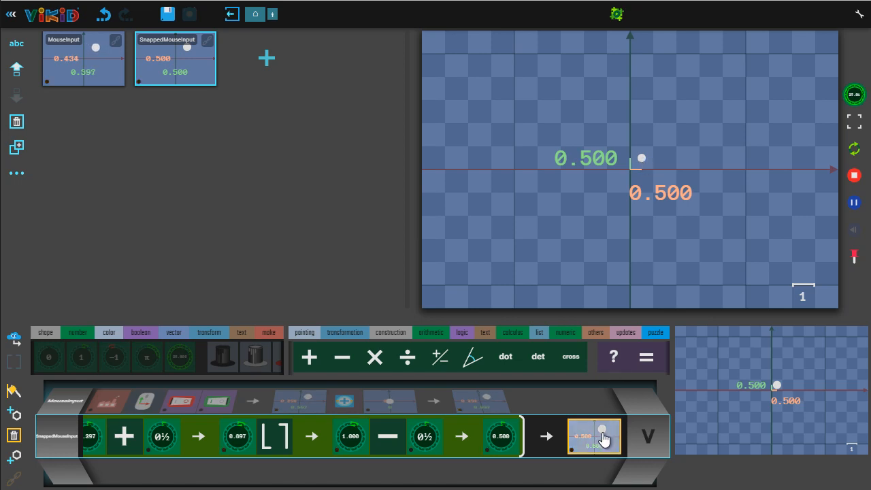
left_click(625, 333)
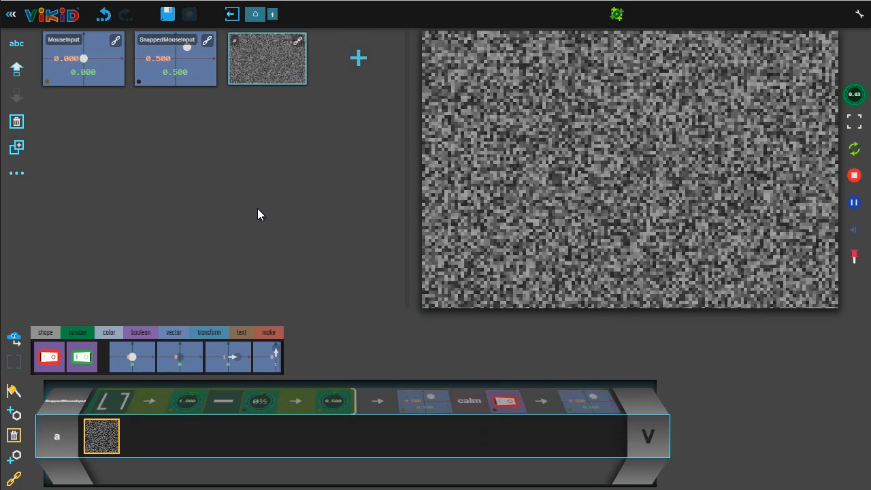
- Translate a white square by SnappedMouseInput and name the formula Cursor
left_click(46, 332)
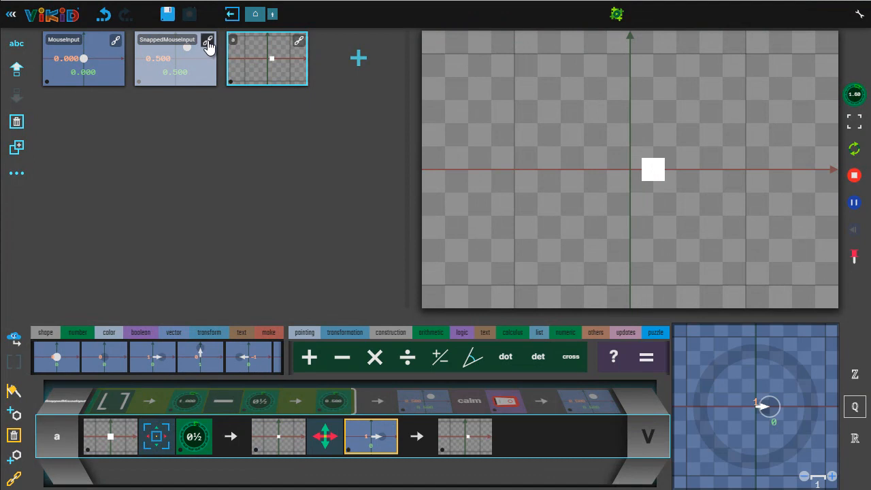
left_click_drag(654, 170, 618, 112)
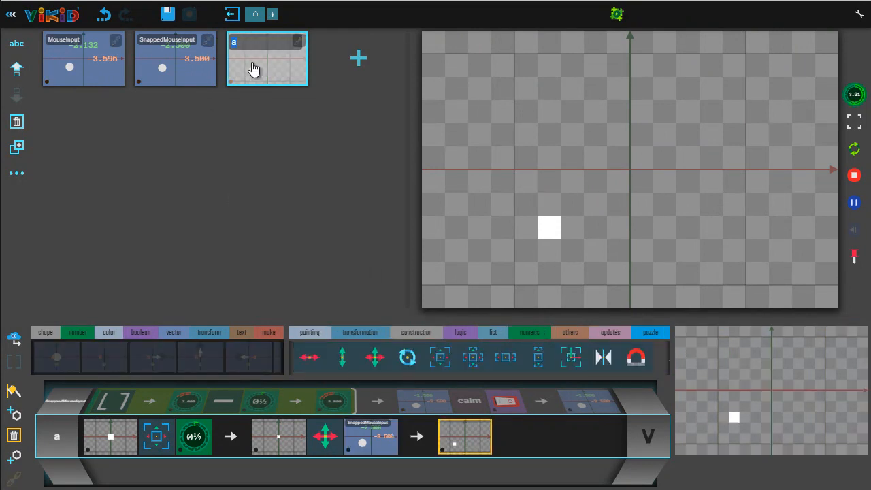
type("Cursor")
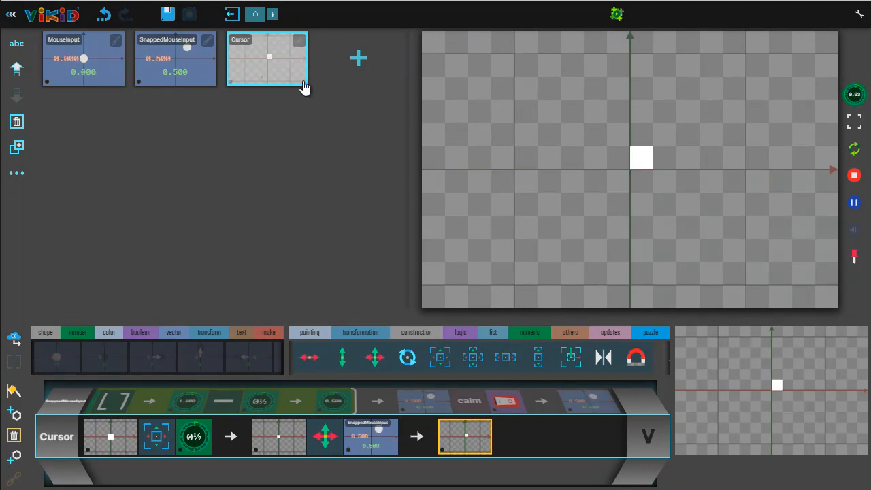
- Finish the Cursor name and link it into a new formula with a canvas block
left_click(359, 57)
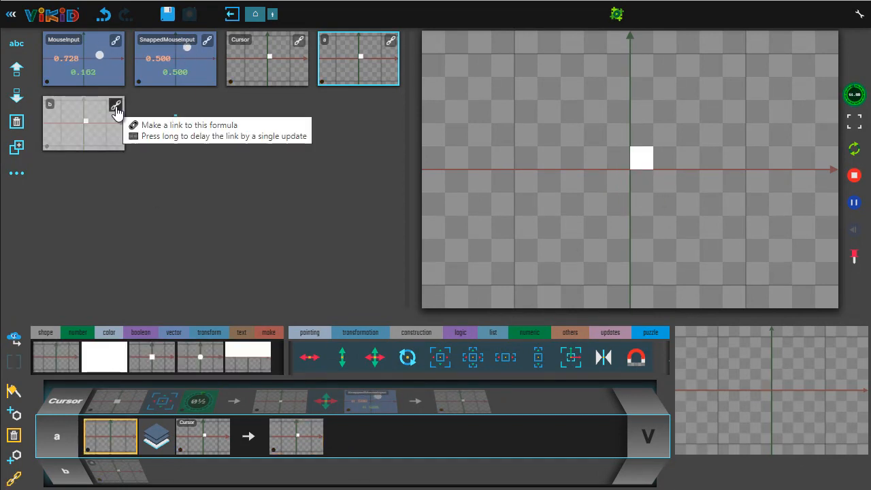
left_click(115, 106)
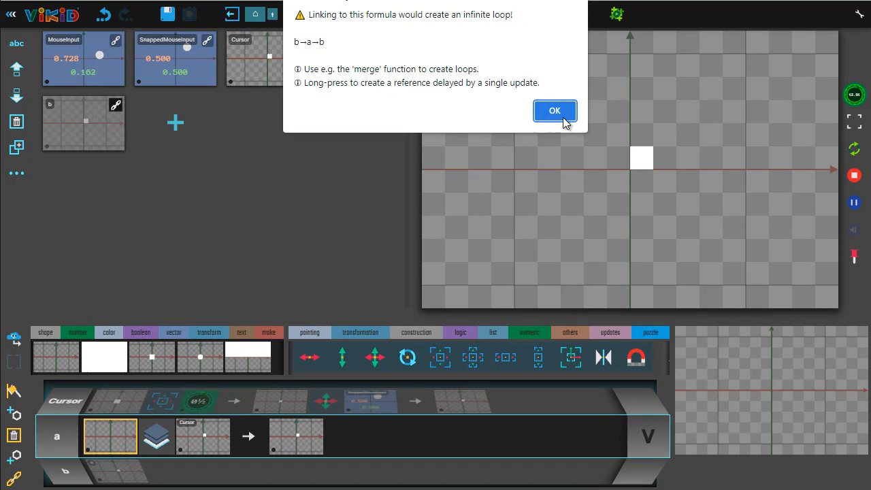
- Dismiss the infinite-loop warning so a delayed self-reference can build the trail
left_click(555, 112)
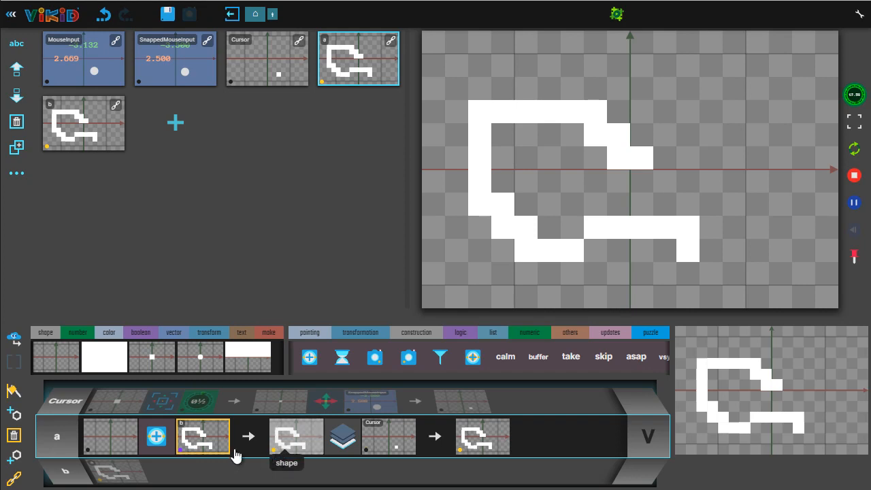
mouse_move(248, 437)
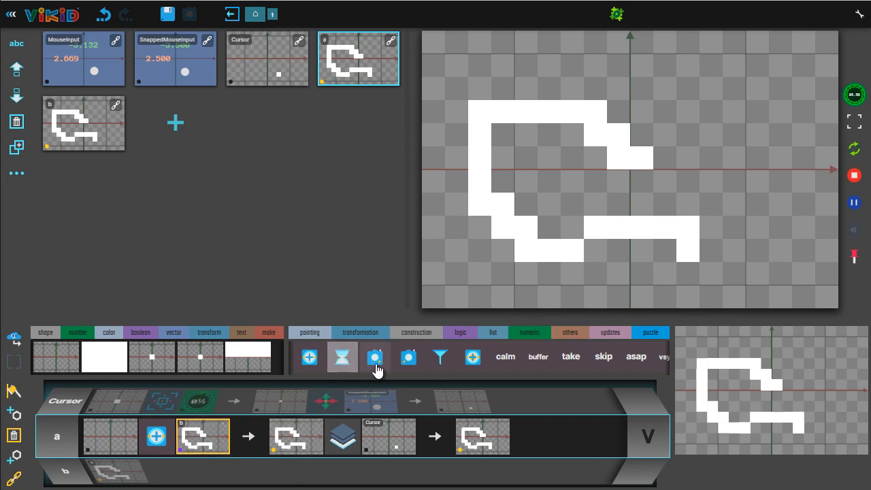
mouse_move(375, 357)
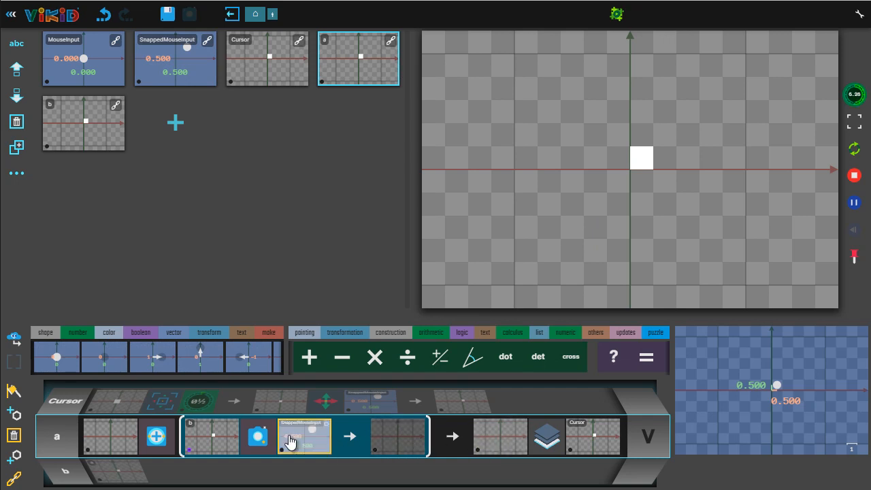
mouse_move(633, 162)
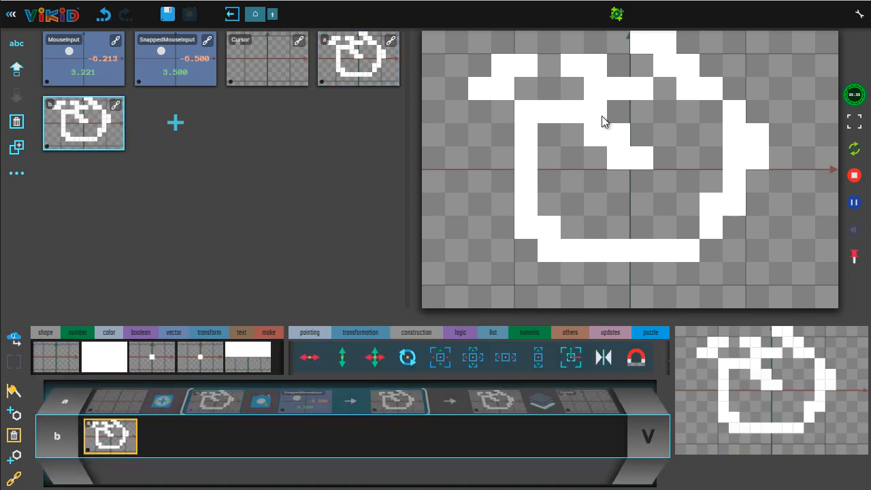
mouse_move(475, 128)
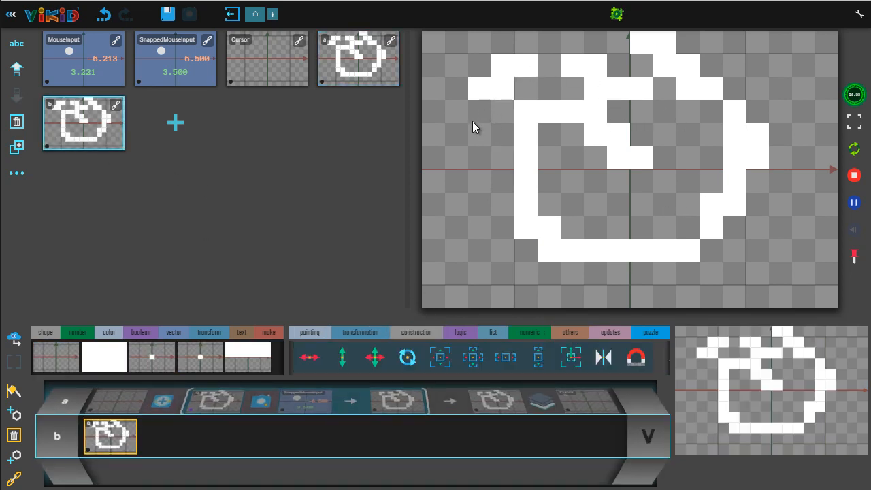
mouse_move(539, 234)
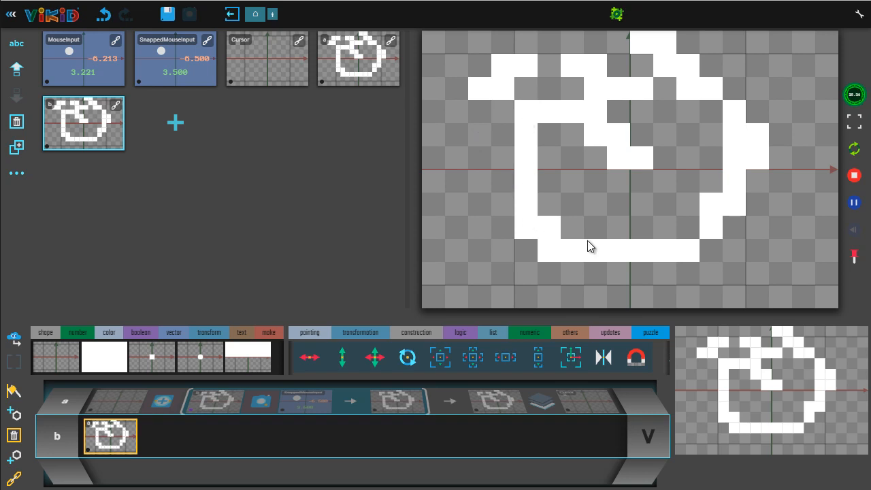
mouse_move(594, 251)
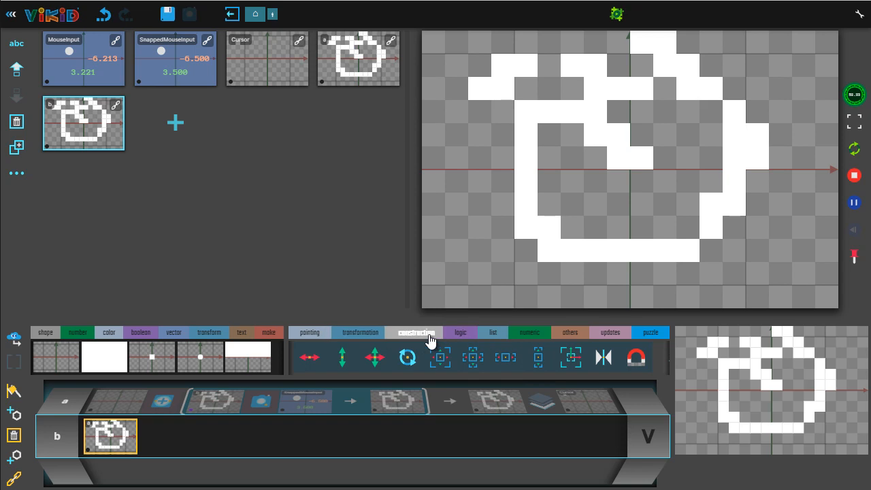
- Render formula b to an image sized 18 by 12 instead of 384 by 256
left_click(461, 333)
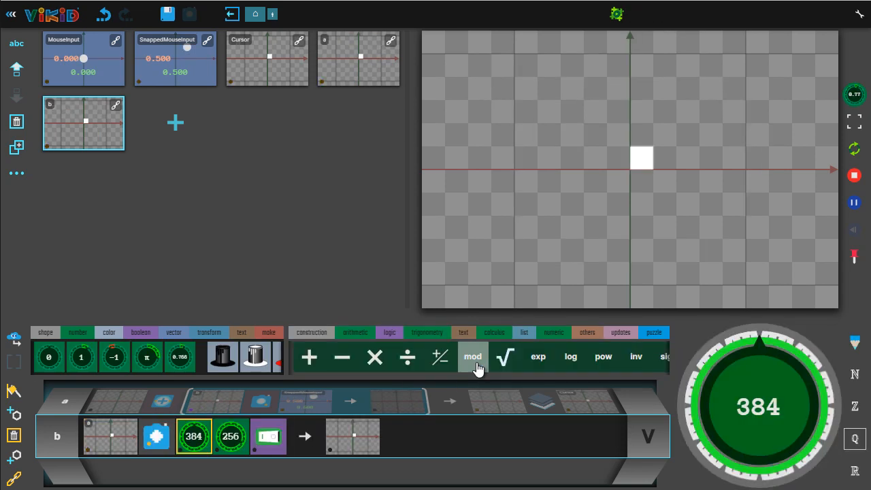
mouse_move(472, 357)
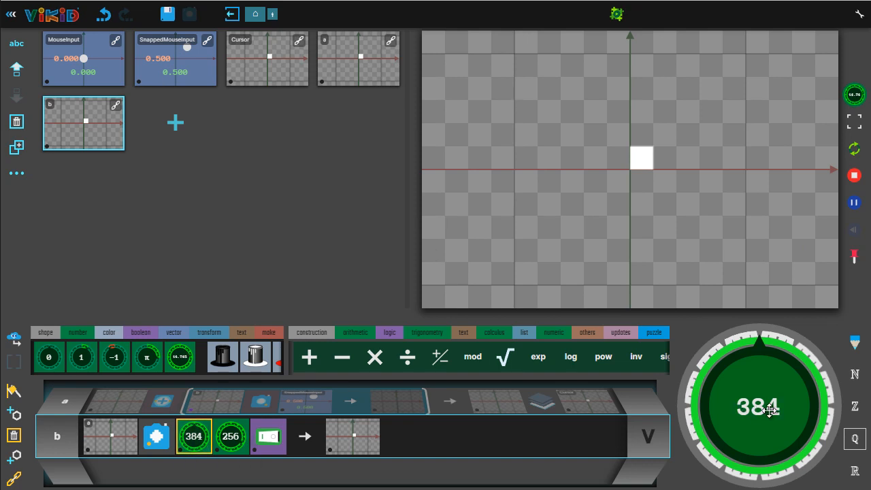
left_click(757, 406)
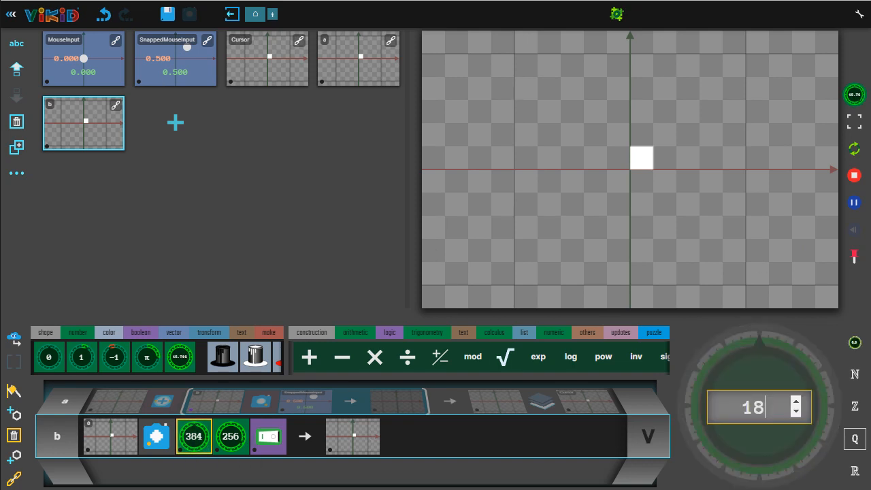
left_click(230, 435)
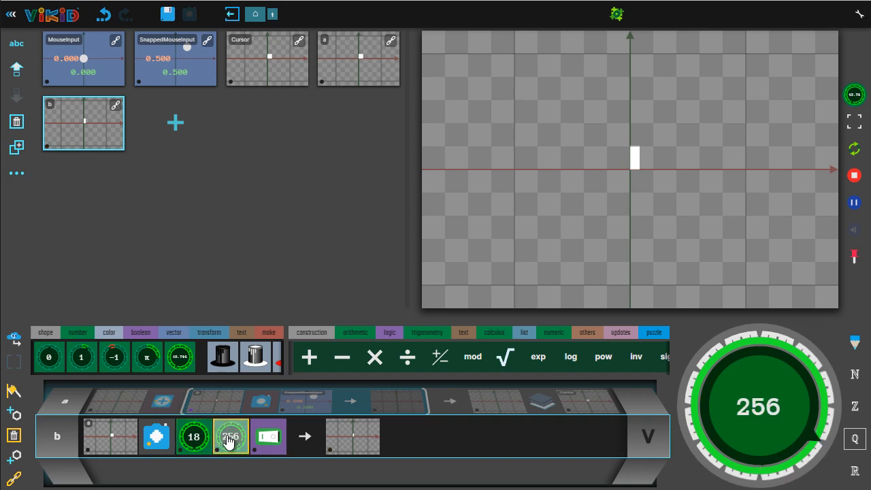
left_click(230, 436)
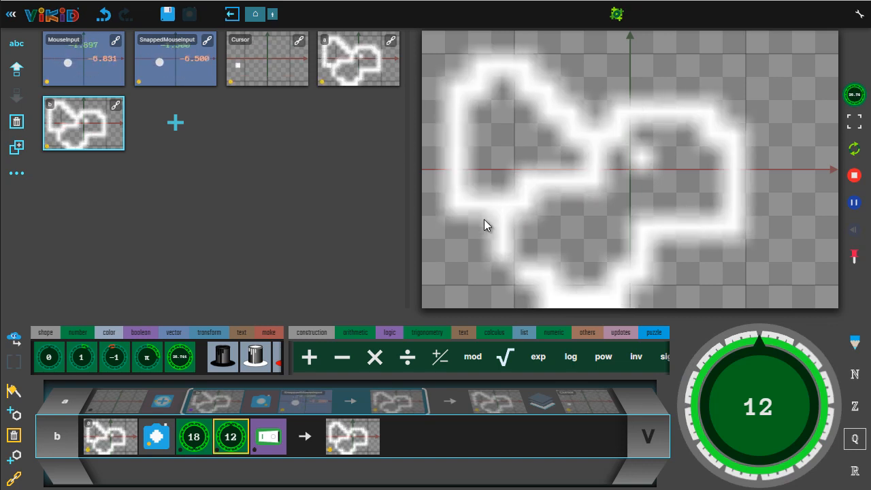
mouse_move(666, 102)
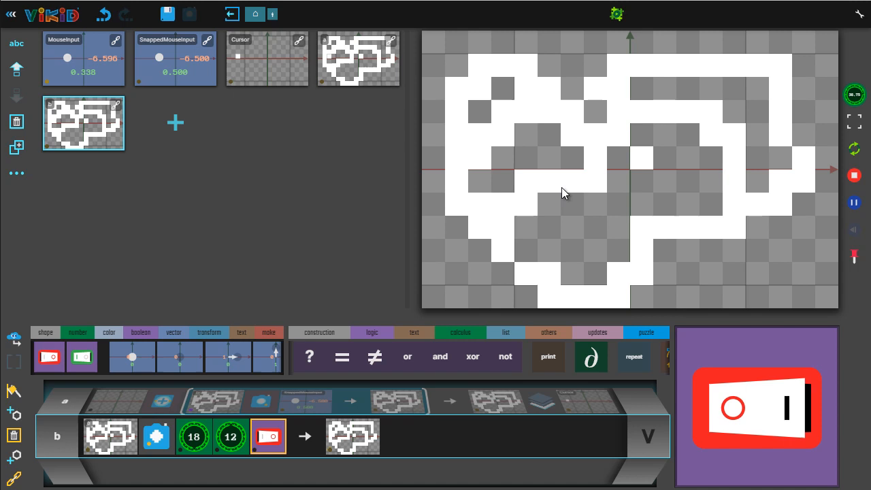
mouse_move(751, 284)
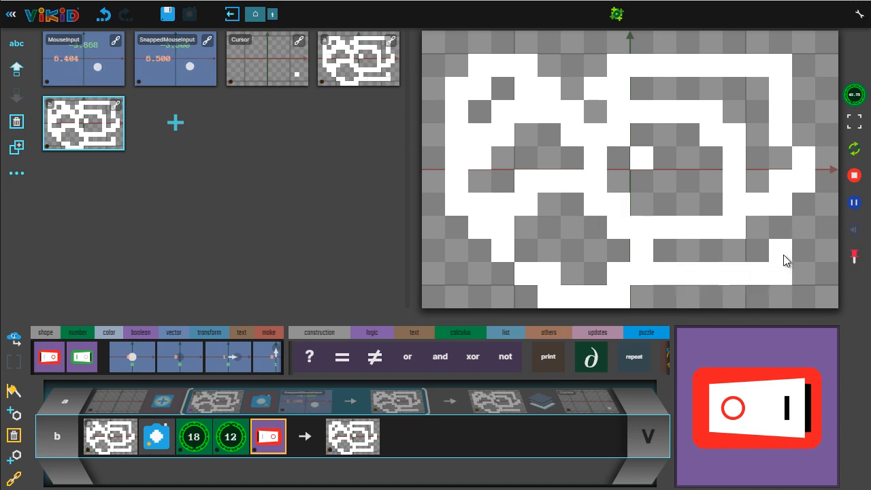
mouse_move(769, 264)
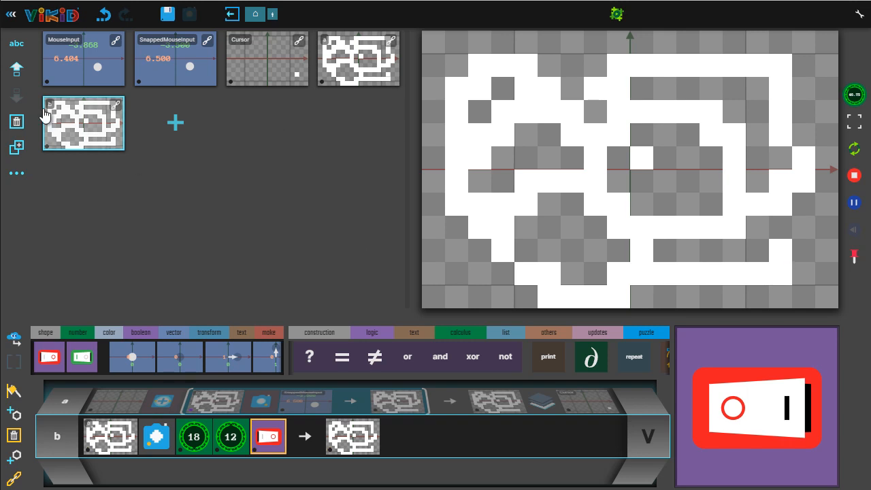
mouse_move(275, 128)
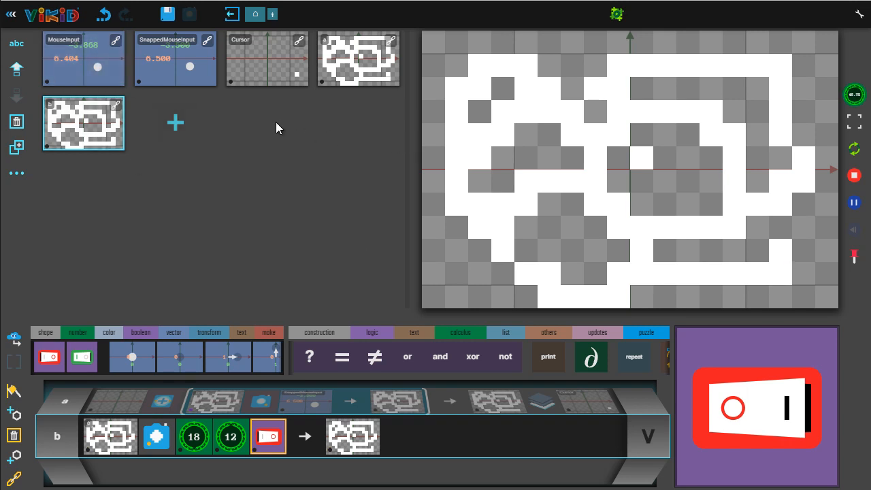
mouse_move(215, 112)
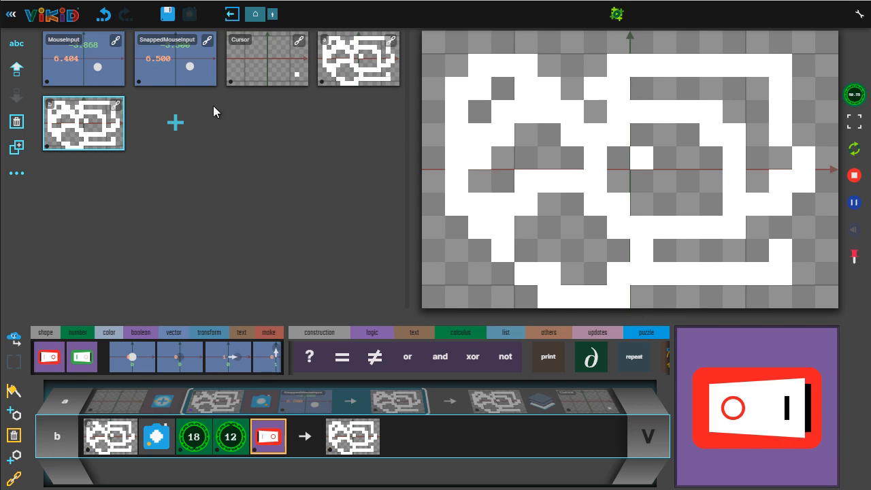
mouse_move(188, 115)
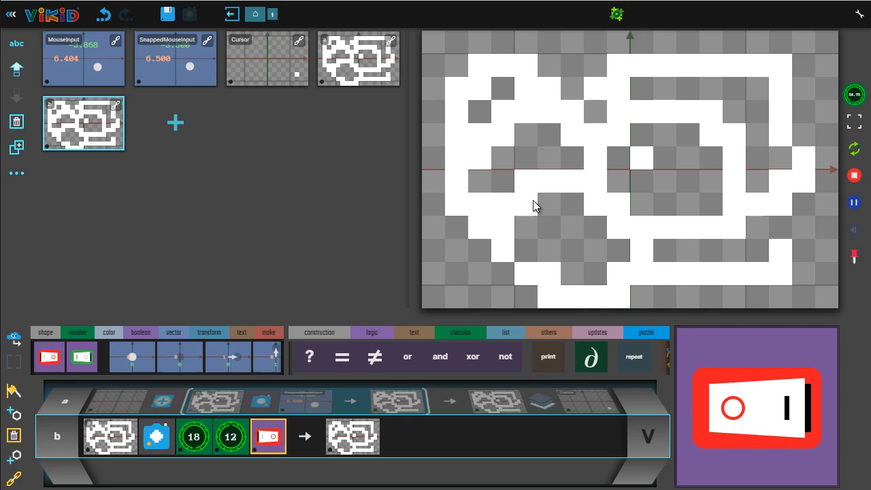
mouse_move(577, 234)
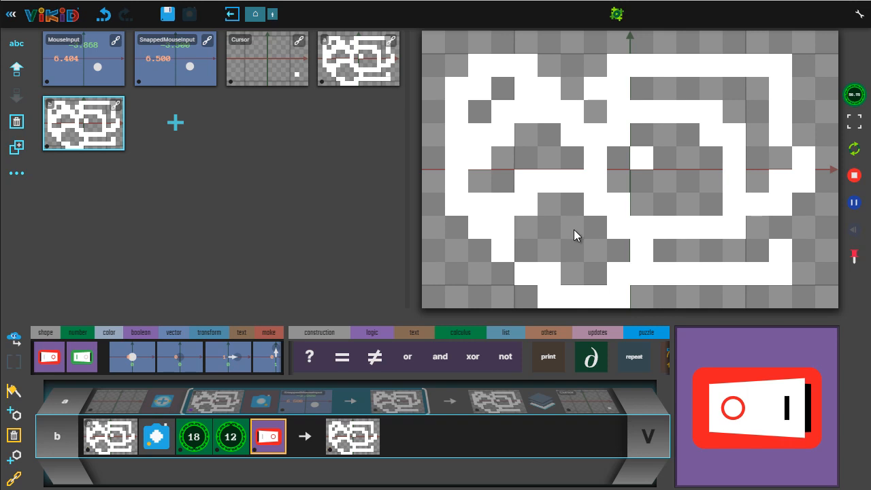
mouse_move(557, 198)
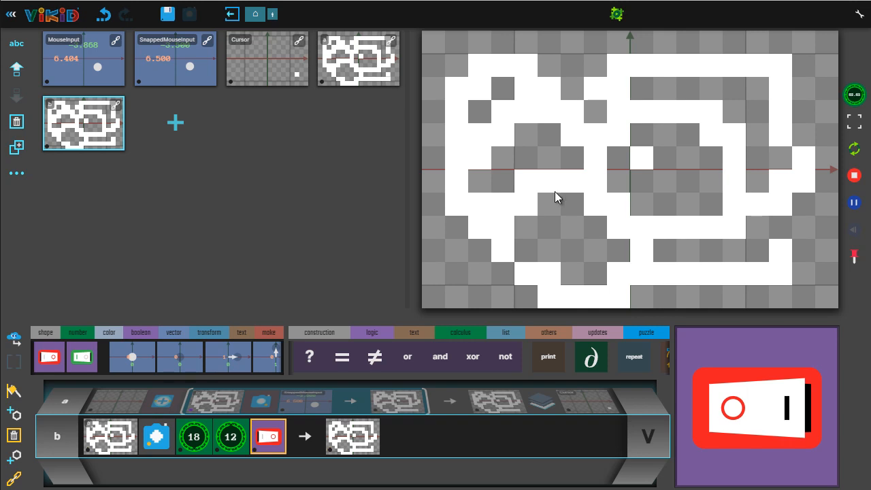